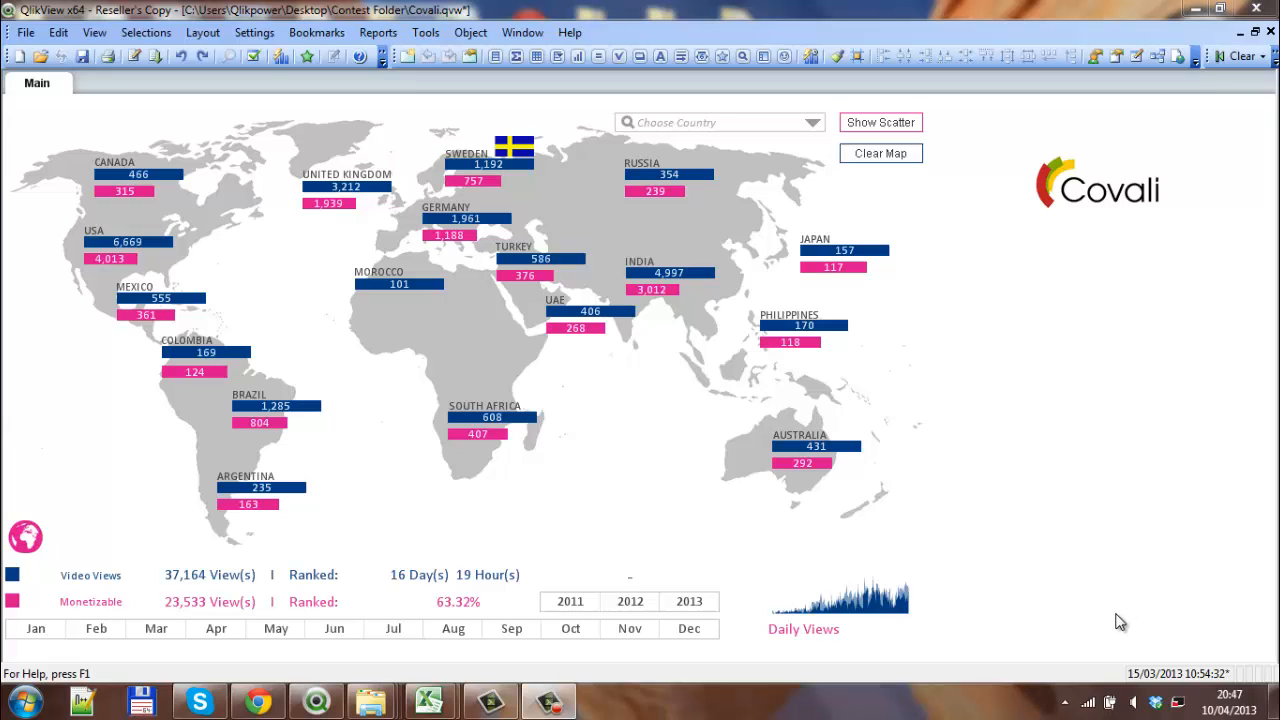
pyautogui.moveTo(1076, 540)
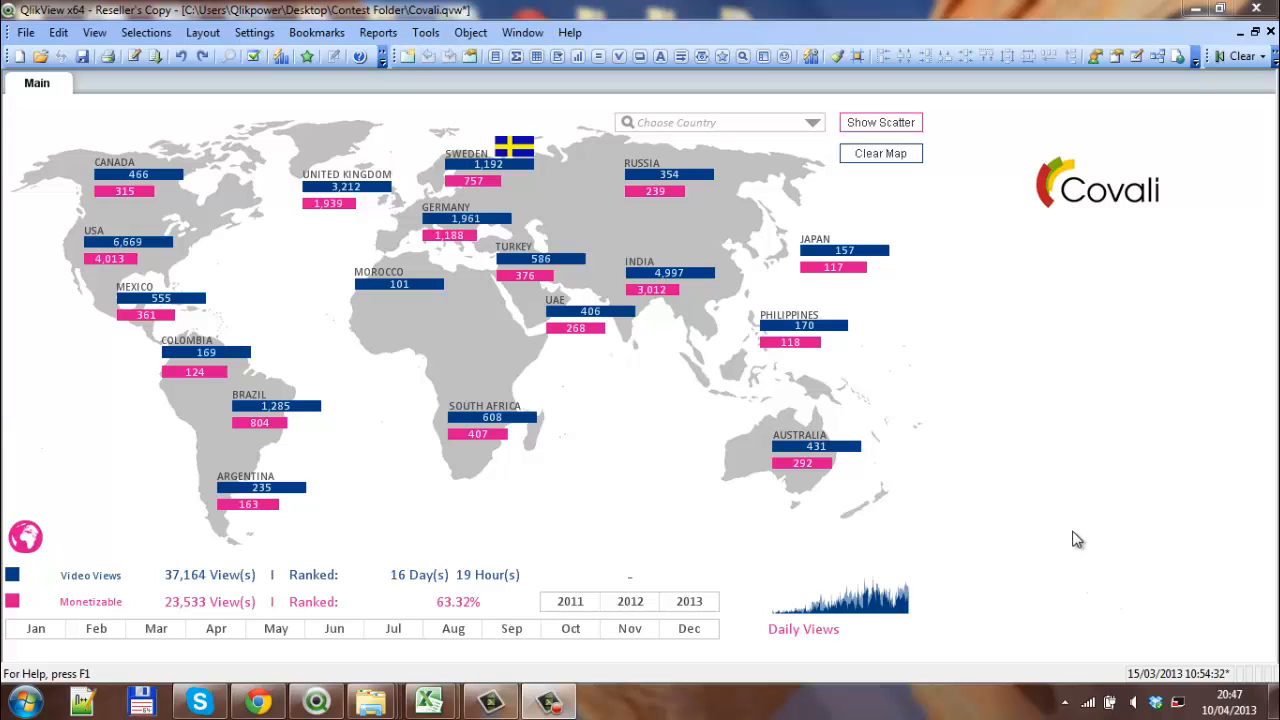
pyautogui.moveTo(896, 162)
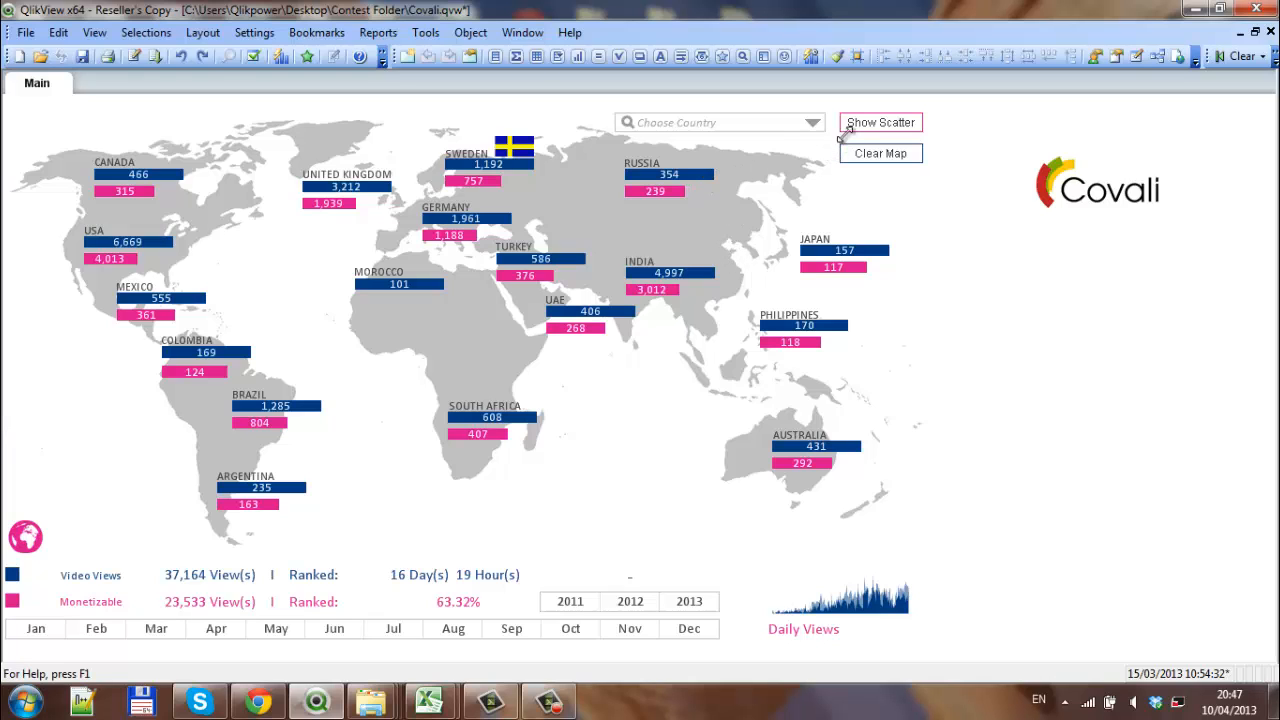
pyautogui.moveTo(414, 120)
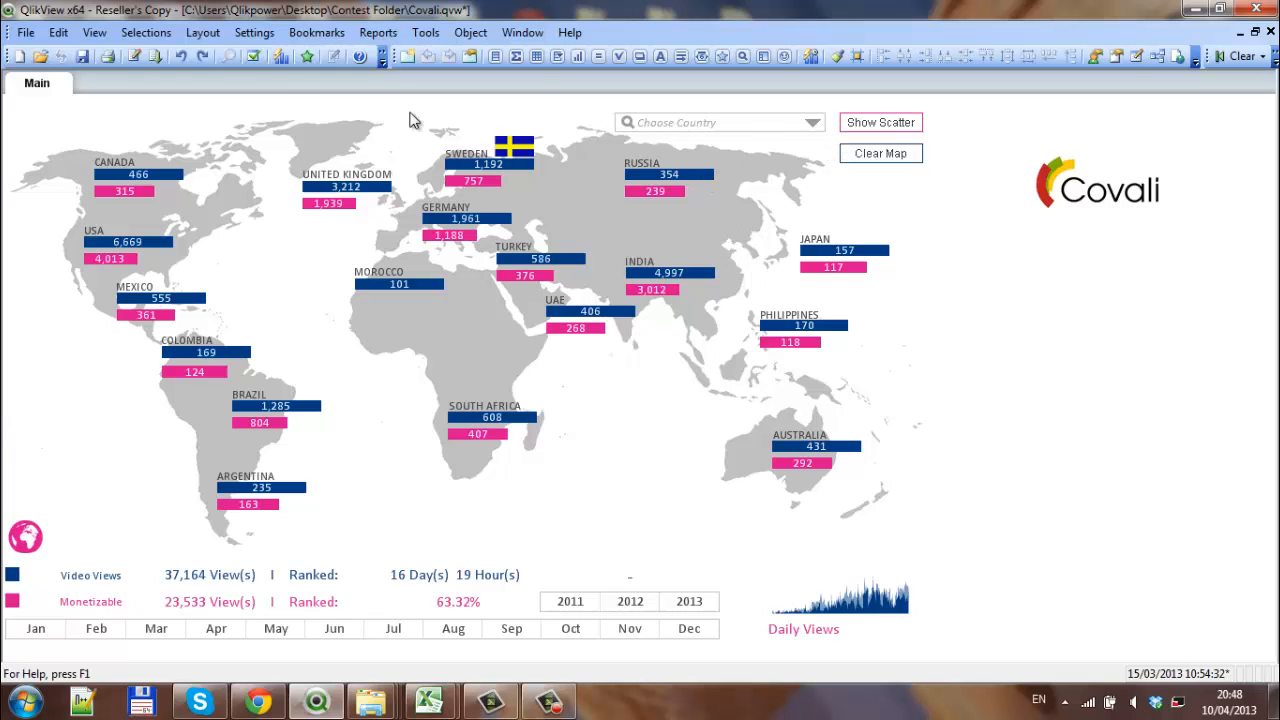
# Step: Show the Main sheet's Security privileges with Move/Size Sheet Objects unticked
pyautogui.click(248, 32)
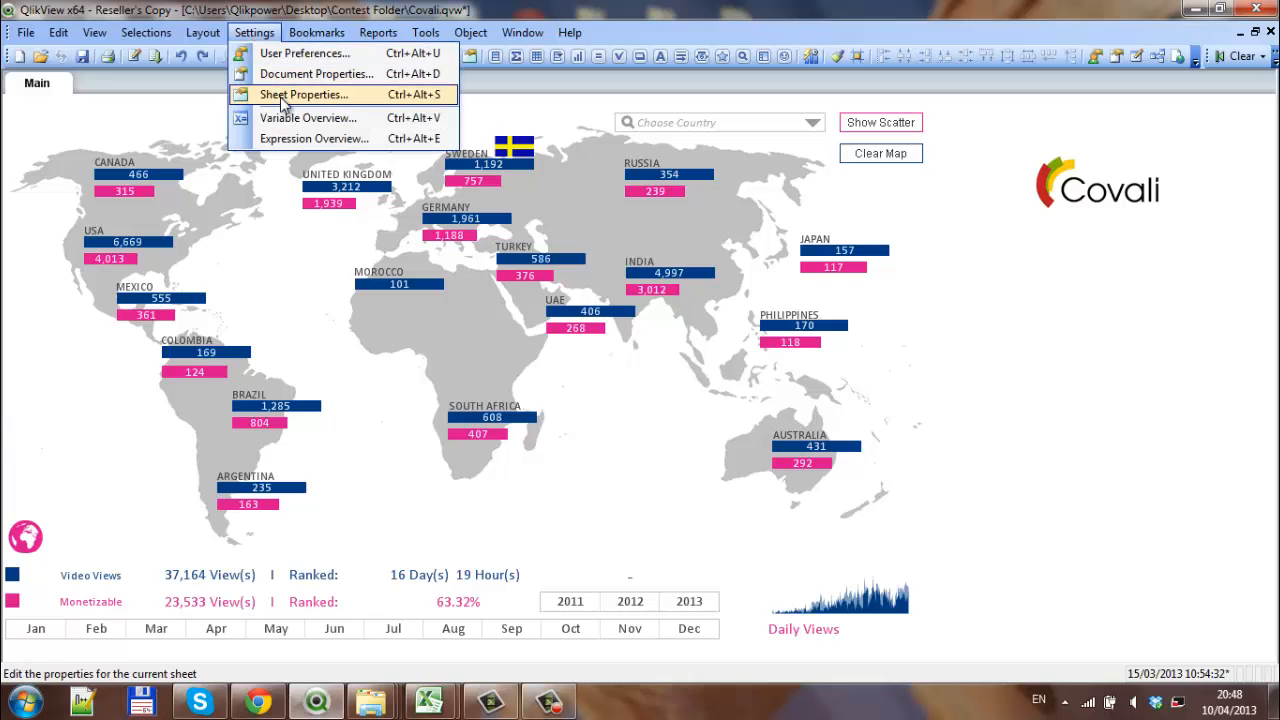
pyautogui.click(312, 94)
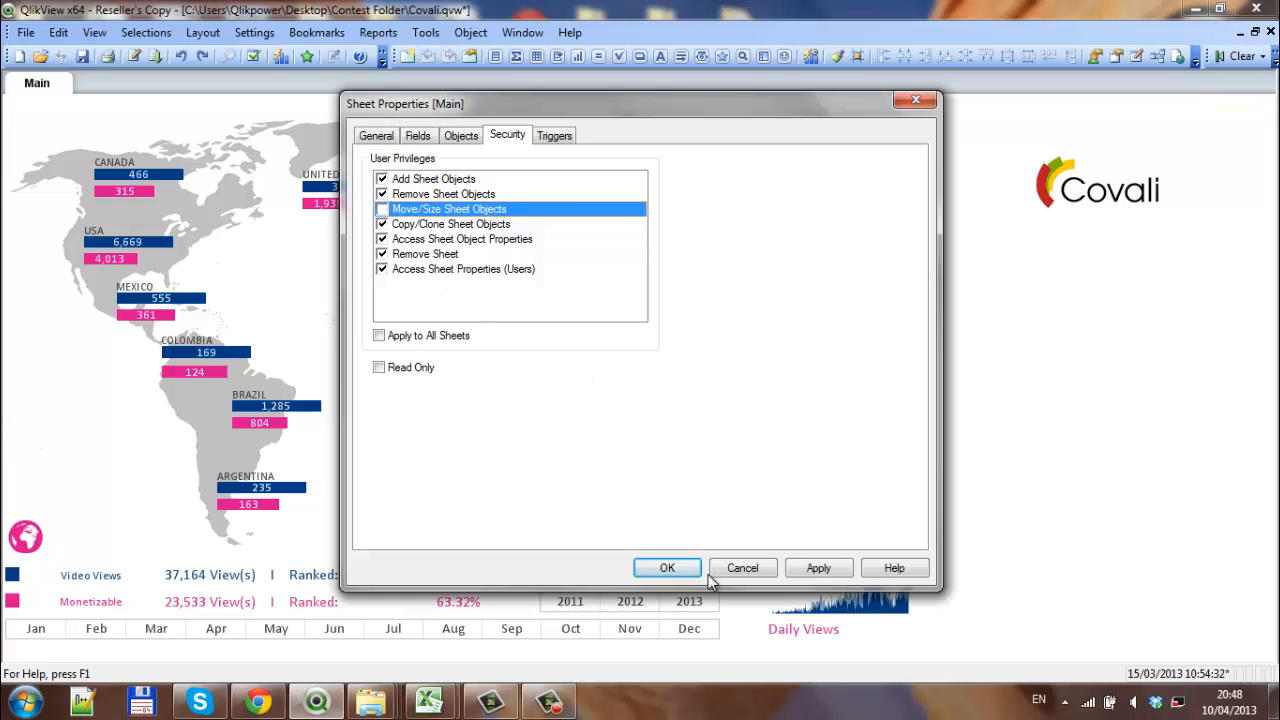
pyautogui.moveTo(668, 568)
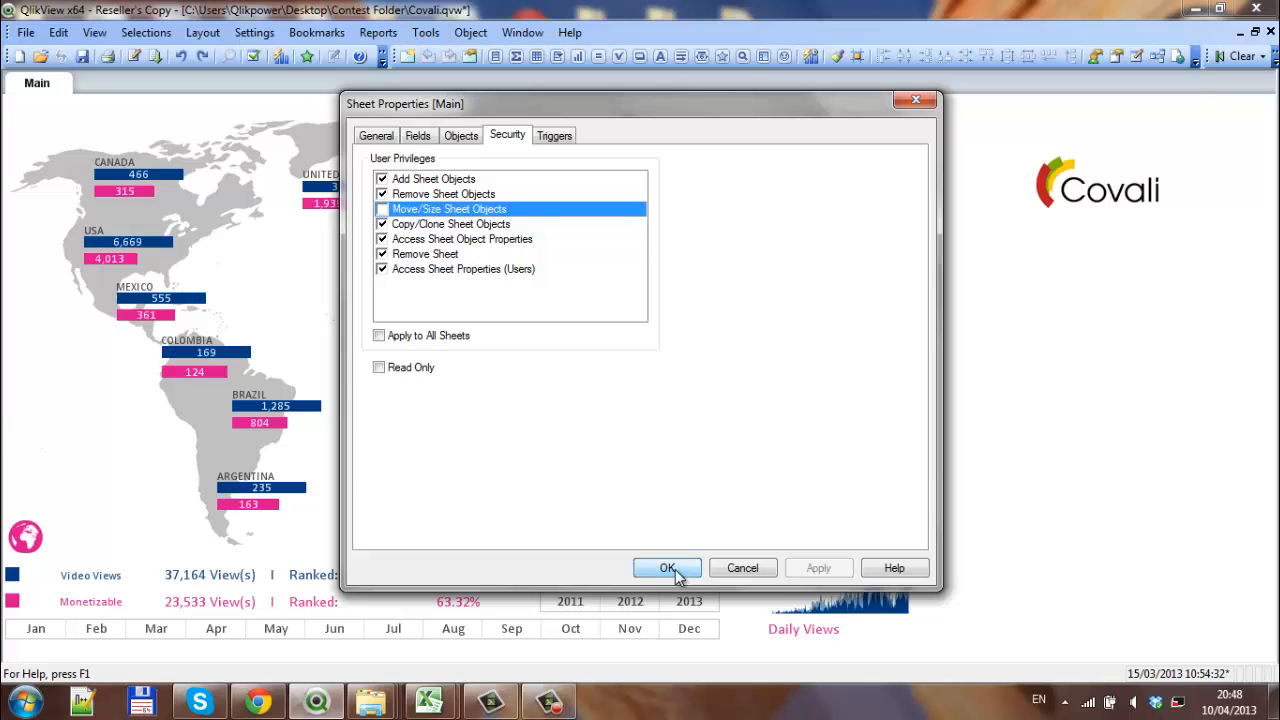
# Step: Confirm the Main sheet's security settings with OK and return to the dashboard
pyautogui.click(668, 568)
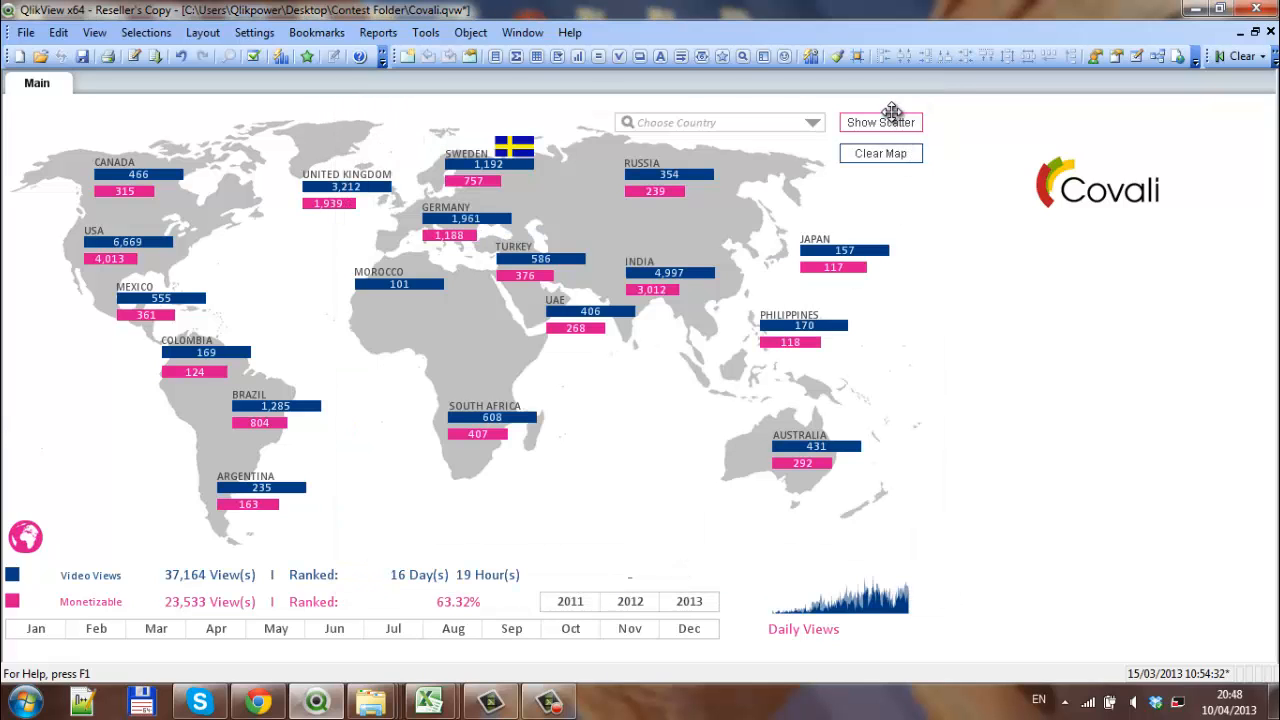
pyautogui.moveTo(896, 120)
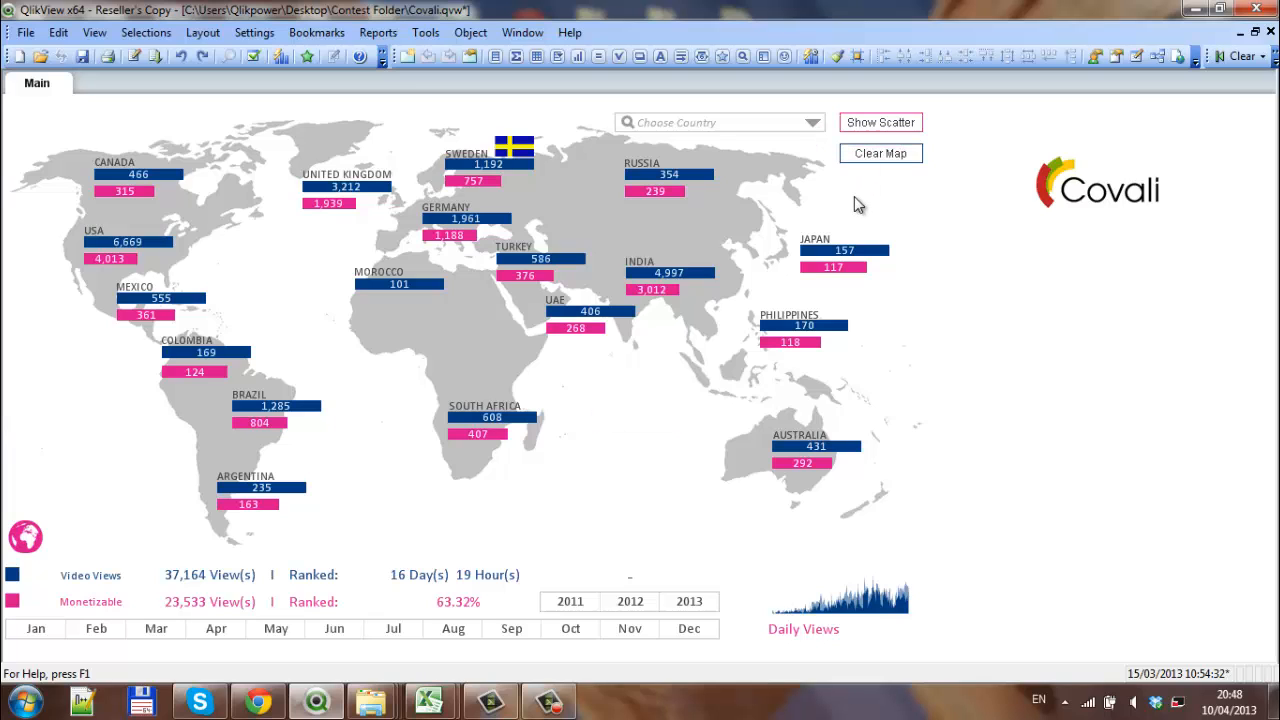
pyautogui.moveTo(252, 32)
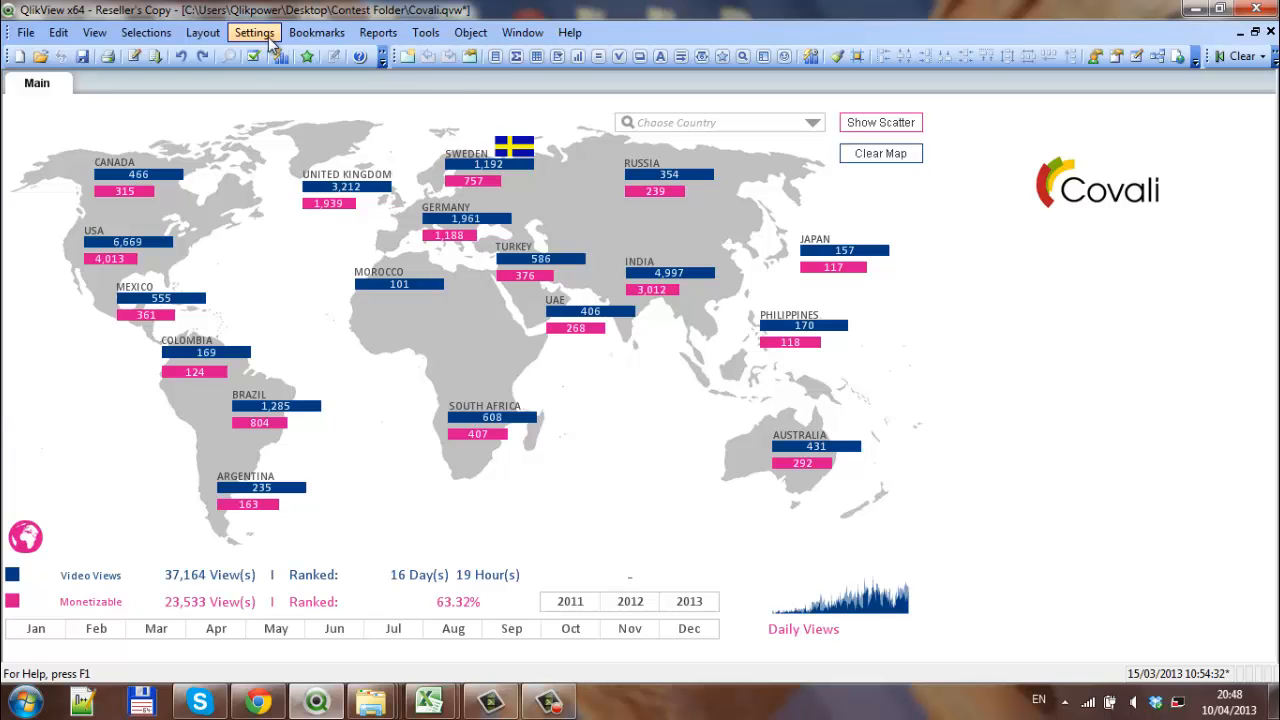
pyautogui.moveTo(288, 80)
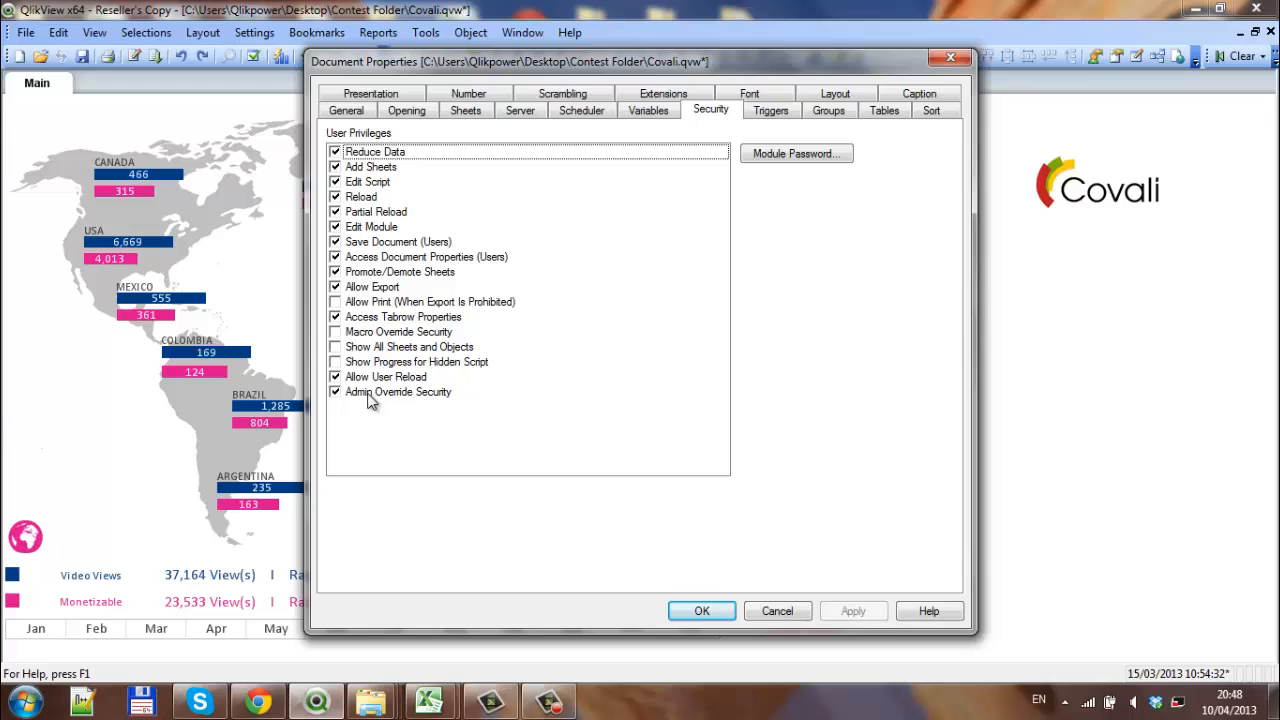
# Step: Untick Admin Override Security in Document Properties and confirm it
pyautogui.click(336, 392)
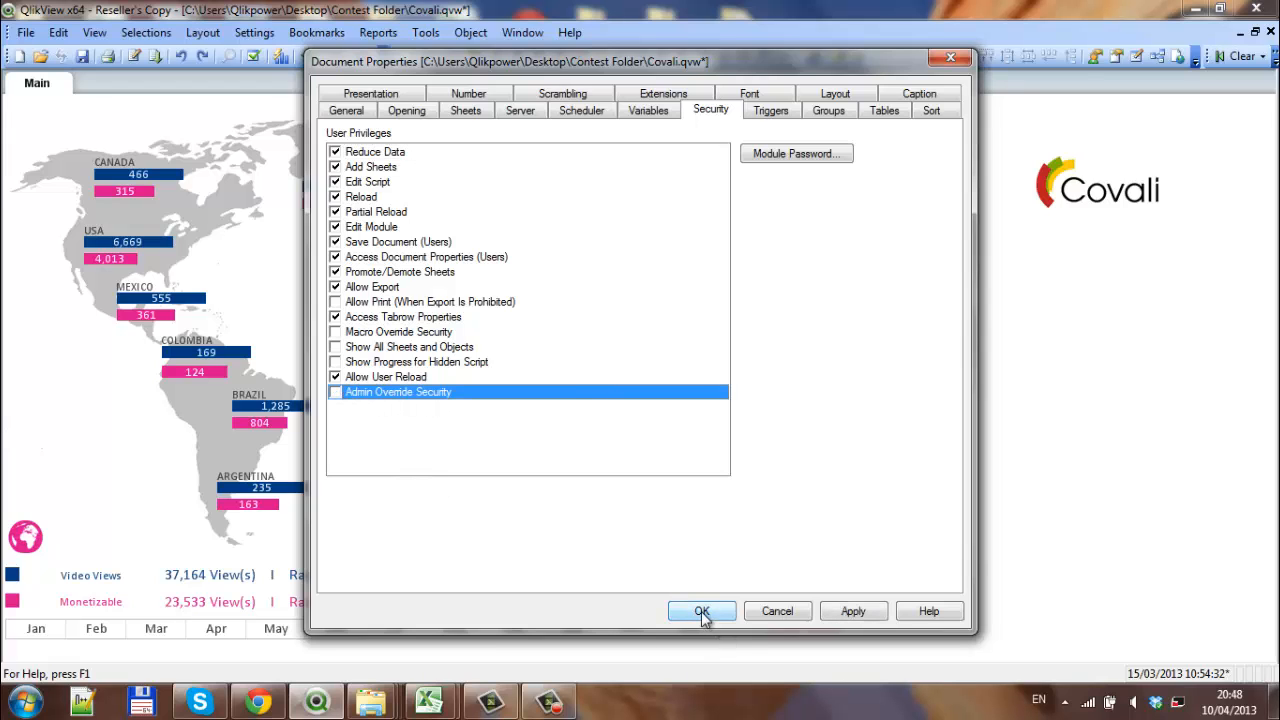
pyautogui.click(702, 612)
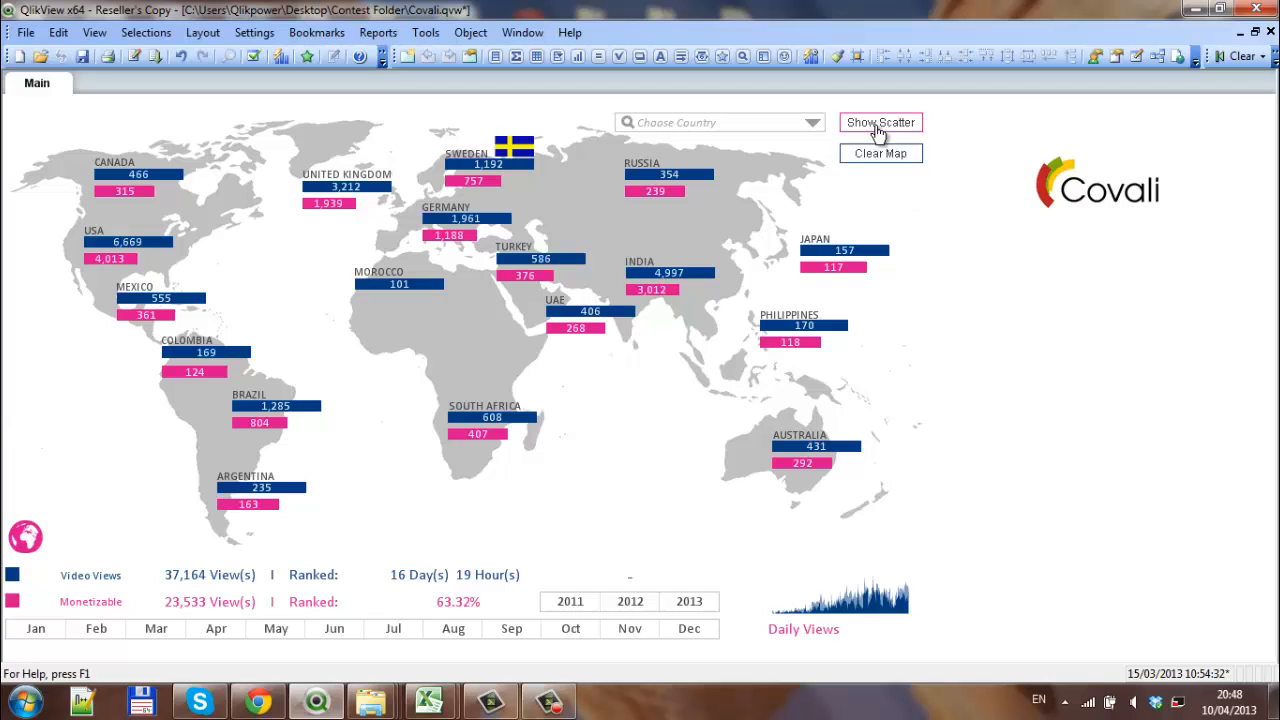
pyautogui.moveTo(686, 136)
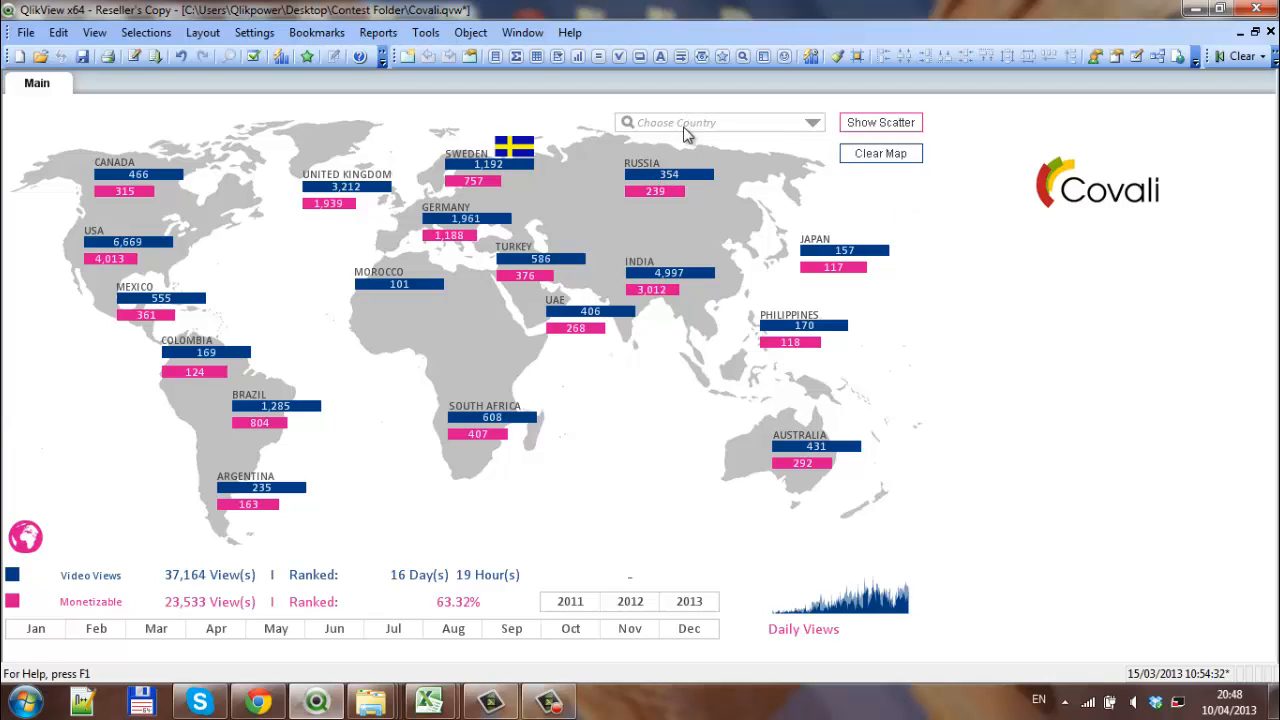
# Step: Tick Move/Size Sheet Objects and Apply to All Sheets in Sheet Properties, then confirm
pyautogui.click(256, 32)
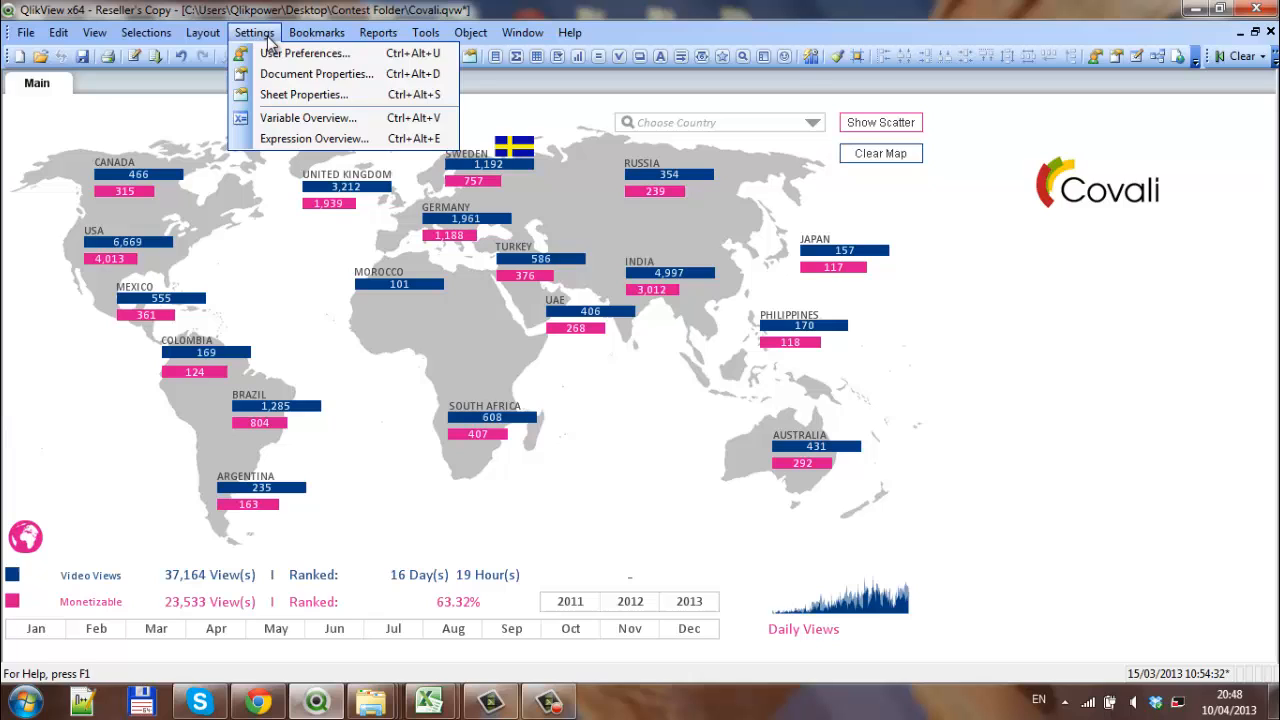
pyautogui.click(312, 96)
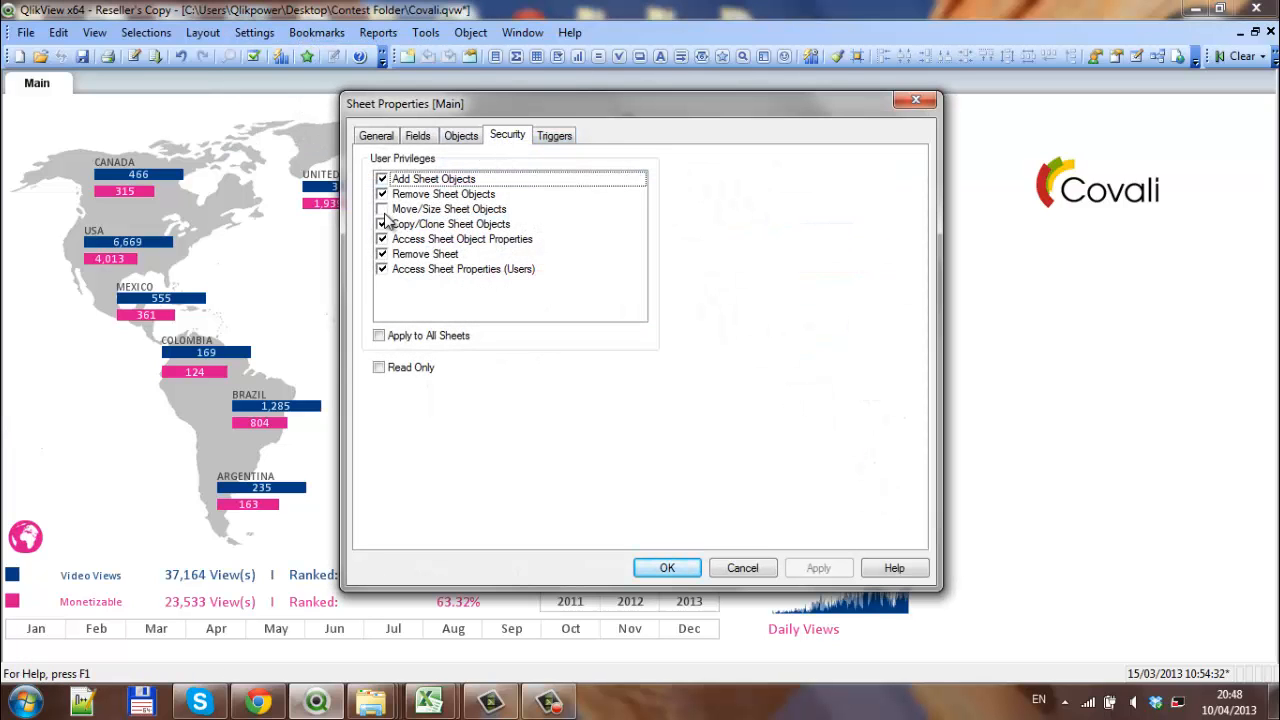
pyautogui.click(382, 208)
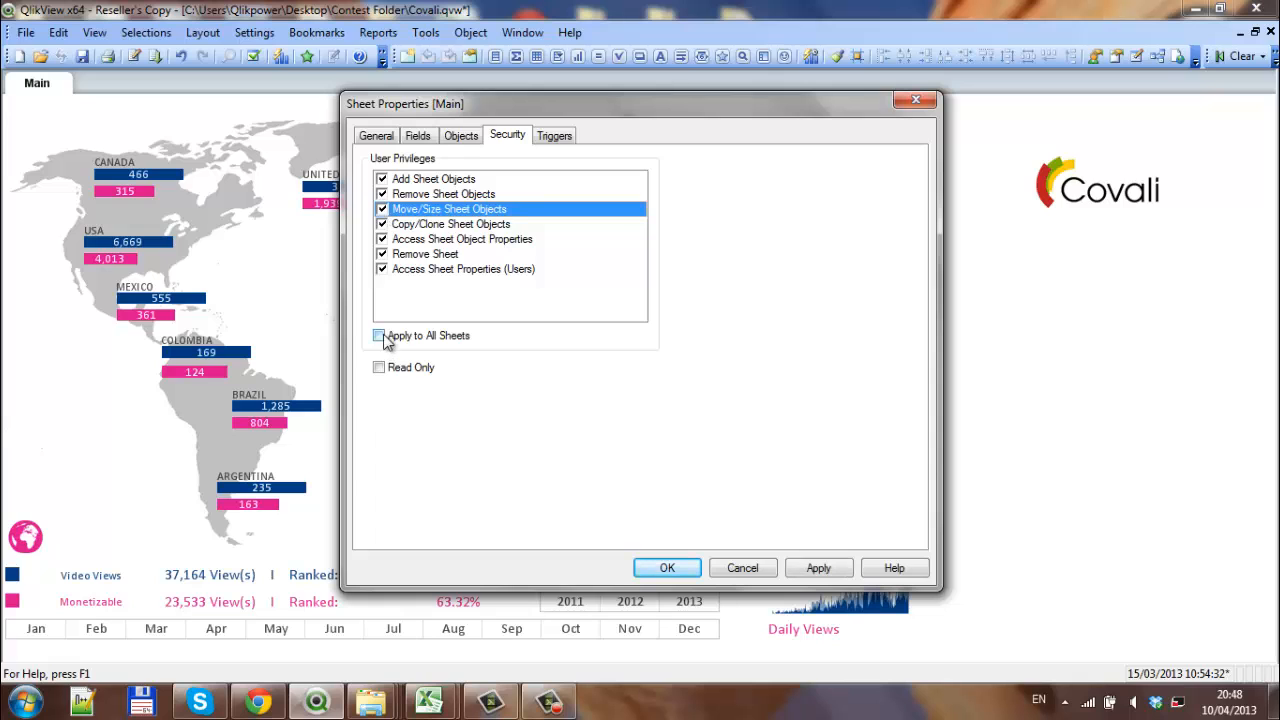
pyautogui.click(380, 336)
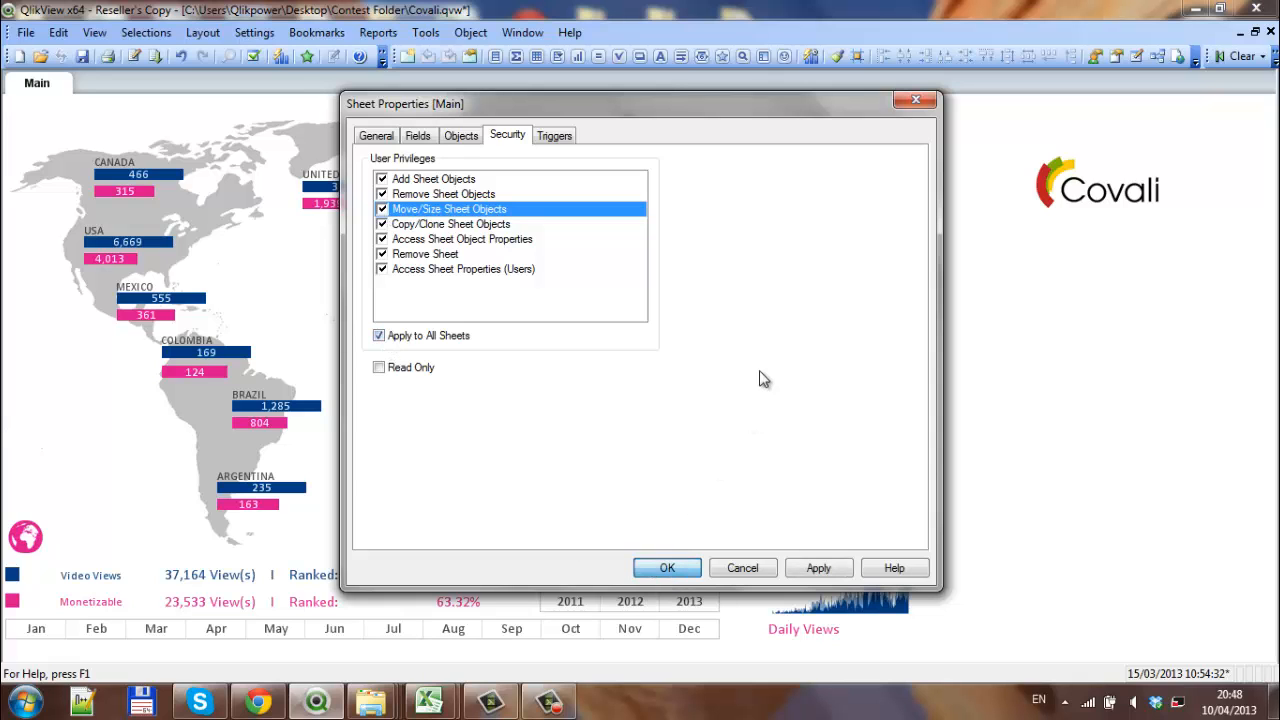
pyautogui.click(668, 568)
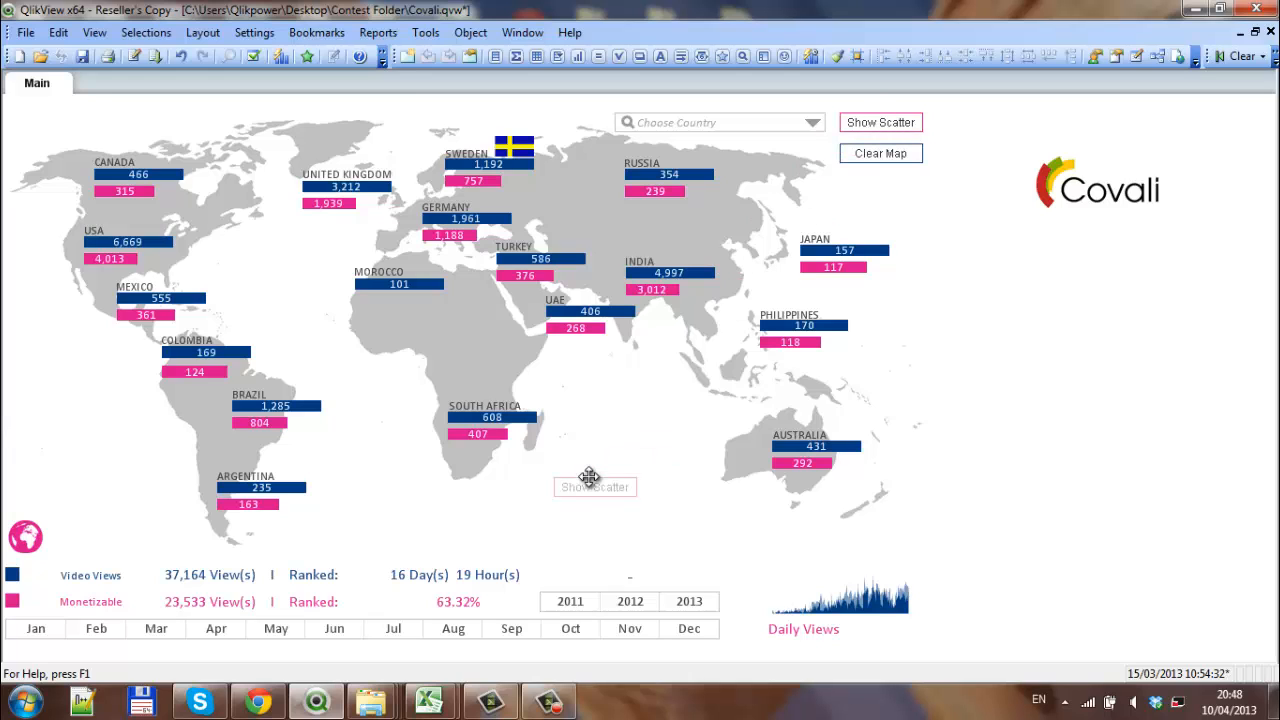
pyautogui.moveTo(612, 428)
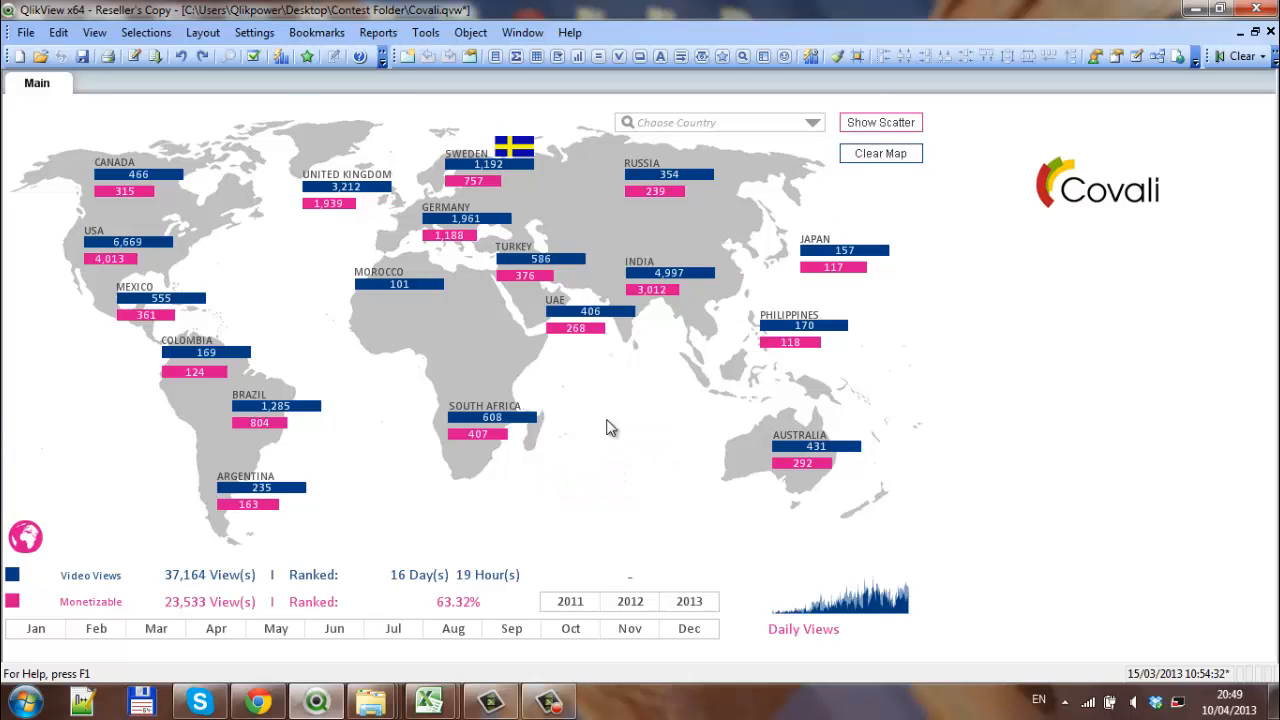
# Step: Reopen the Main sheet's Security privileges showing Move/Size unticked and confirm with OK
pyautogui.click(260, 32)
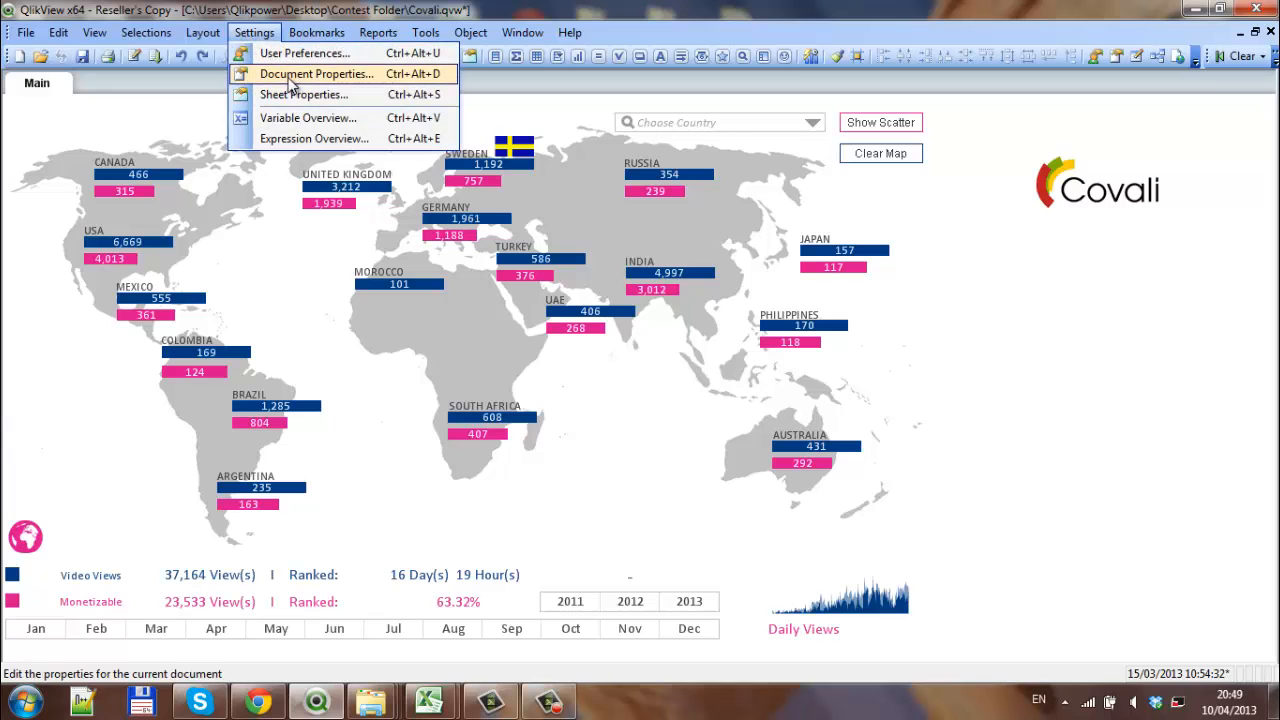
pyautogui.click(318, 72)
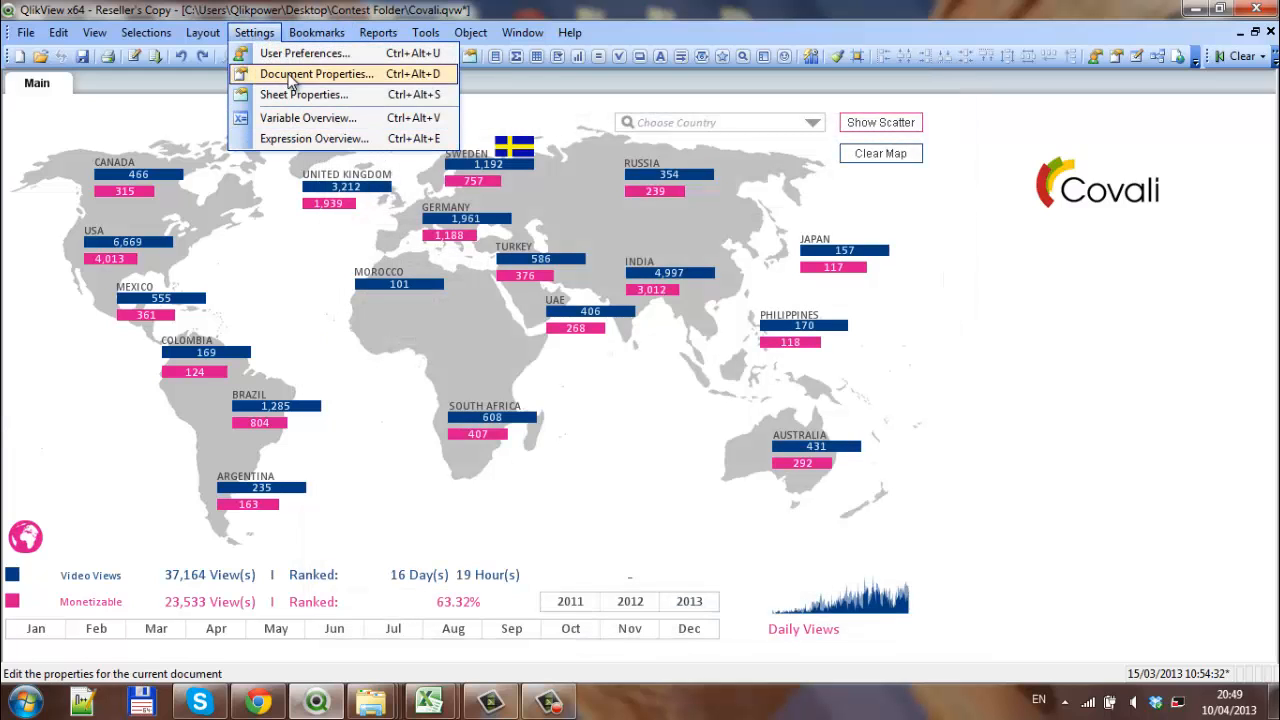
pyautogui.click(312, 96)
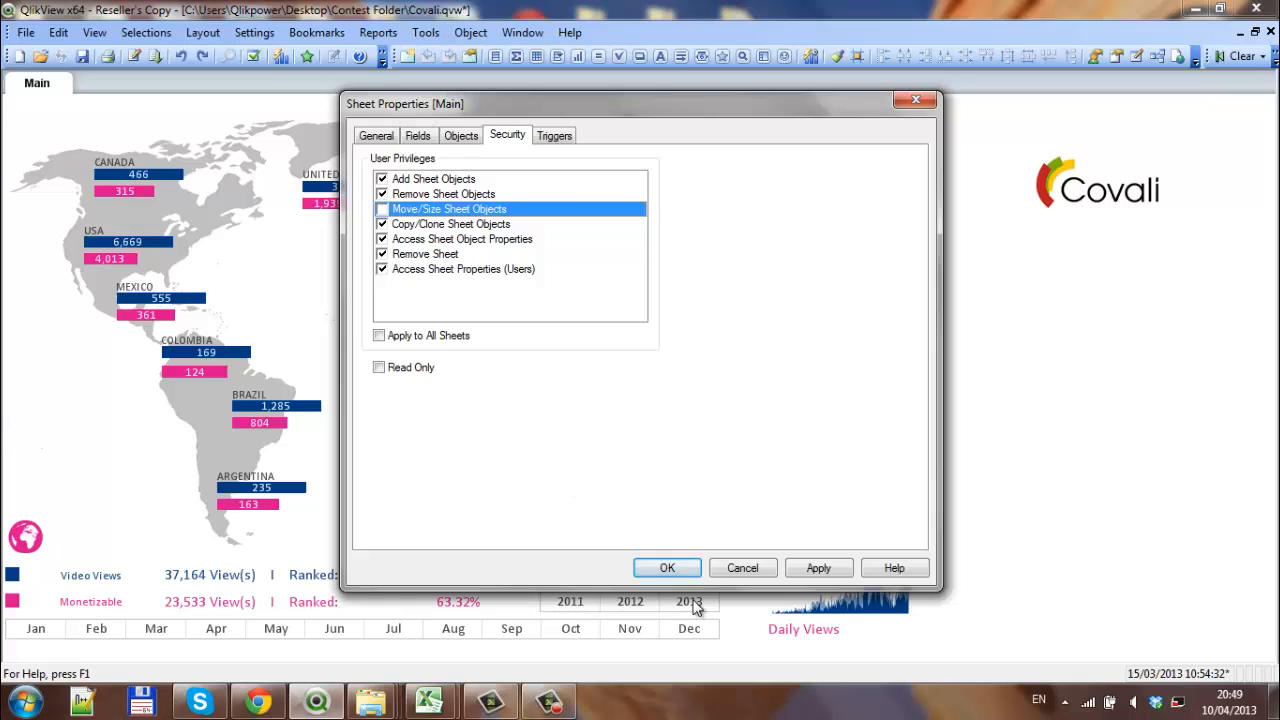
pyautogui.click(668, 568)
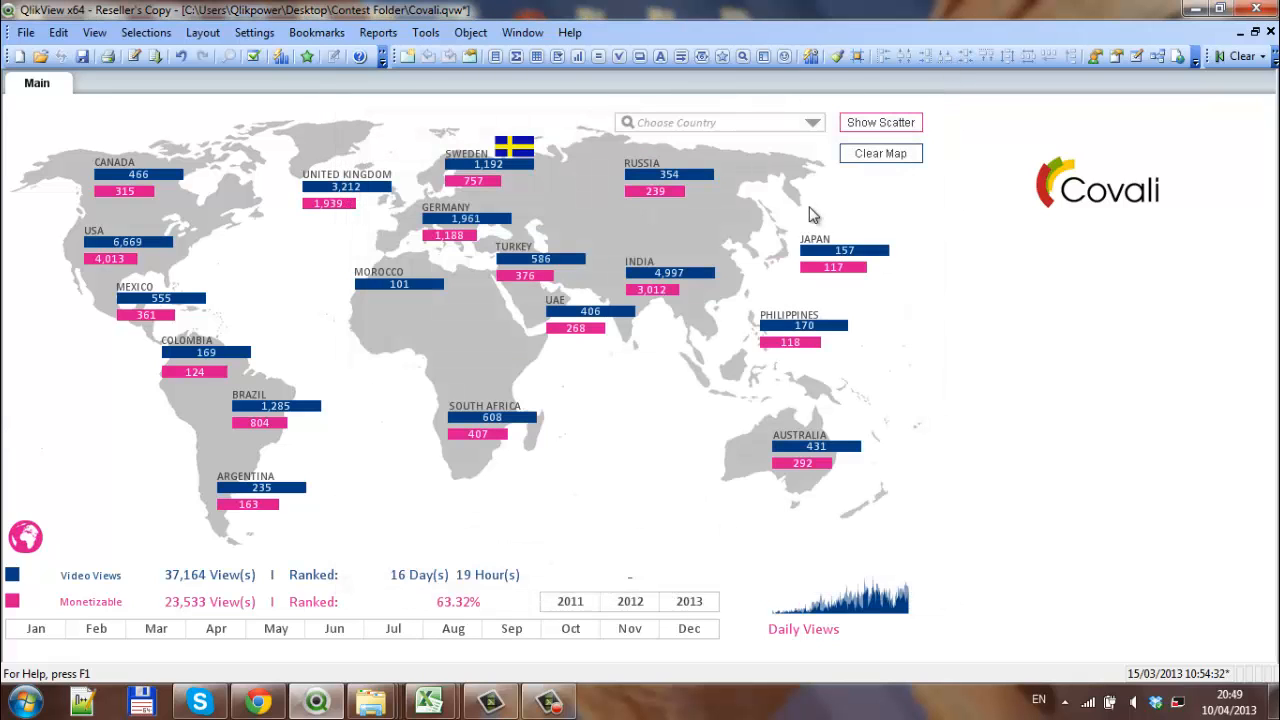
pyautogui.moveTo(838, 220)
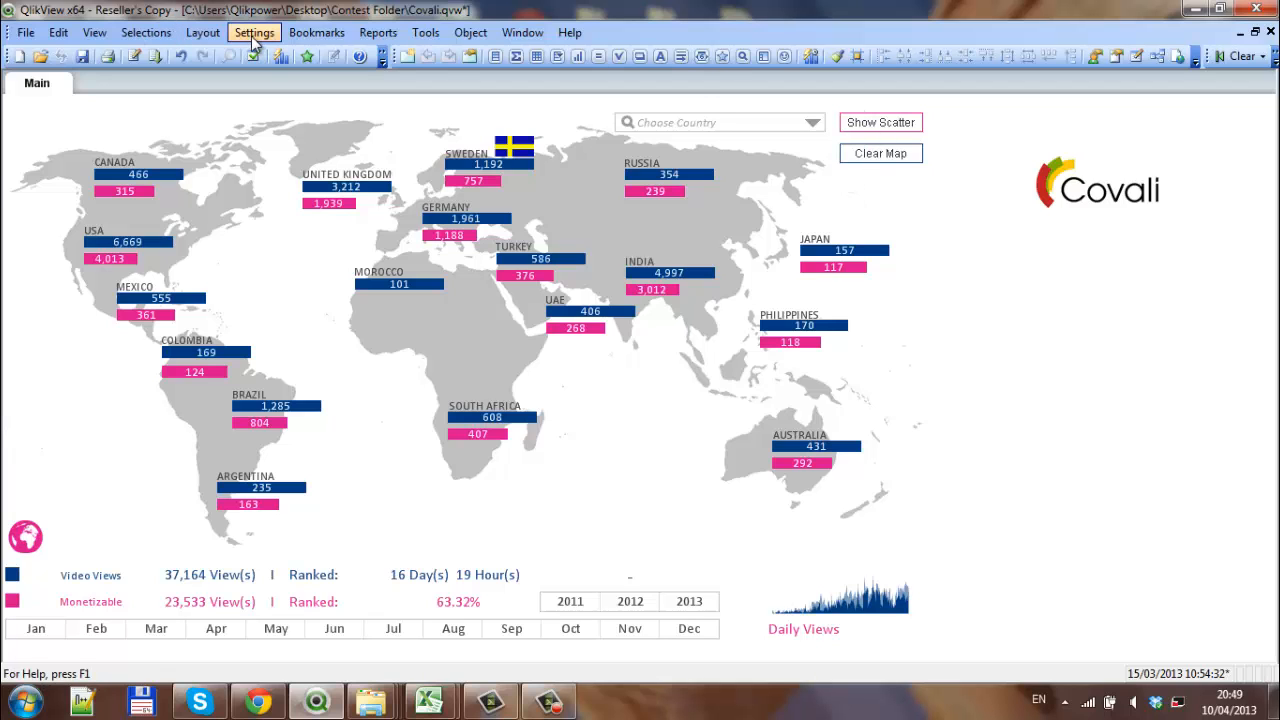
pyautogui.click(256, 32)
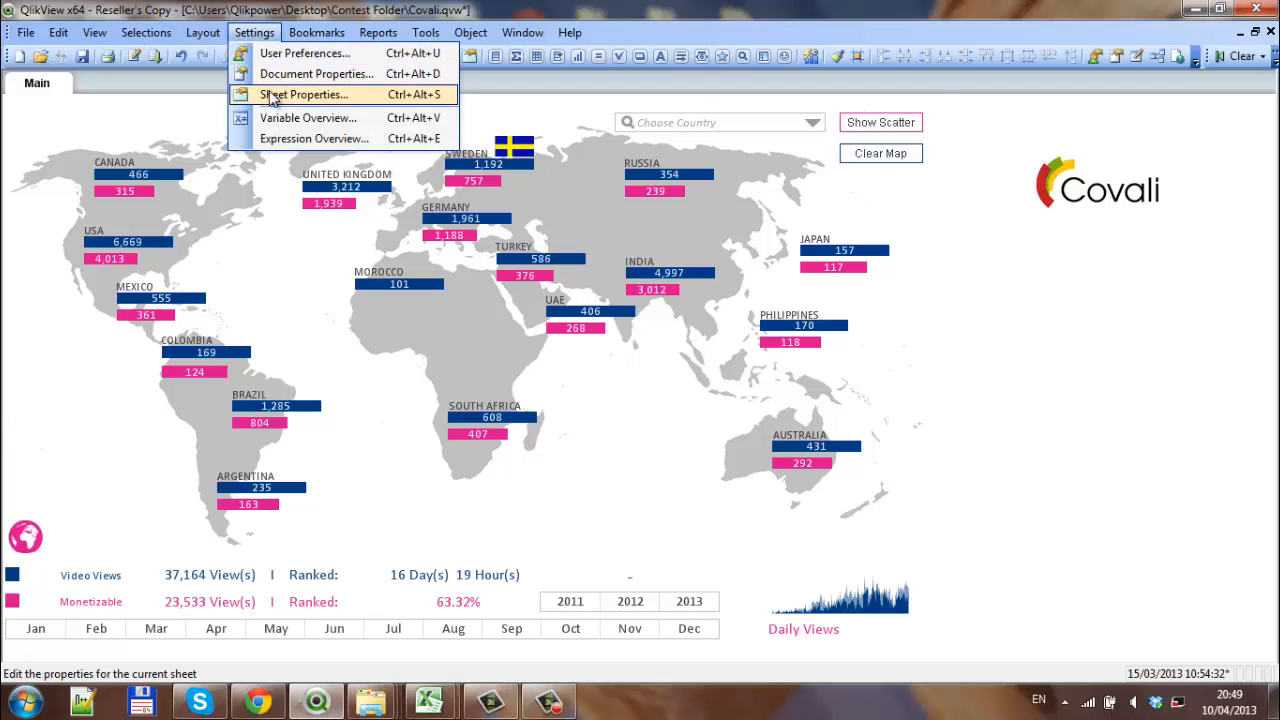
pyautogui.click(308, 94)
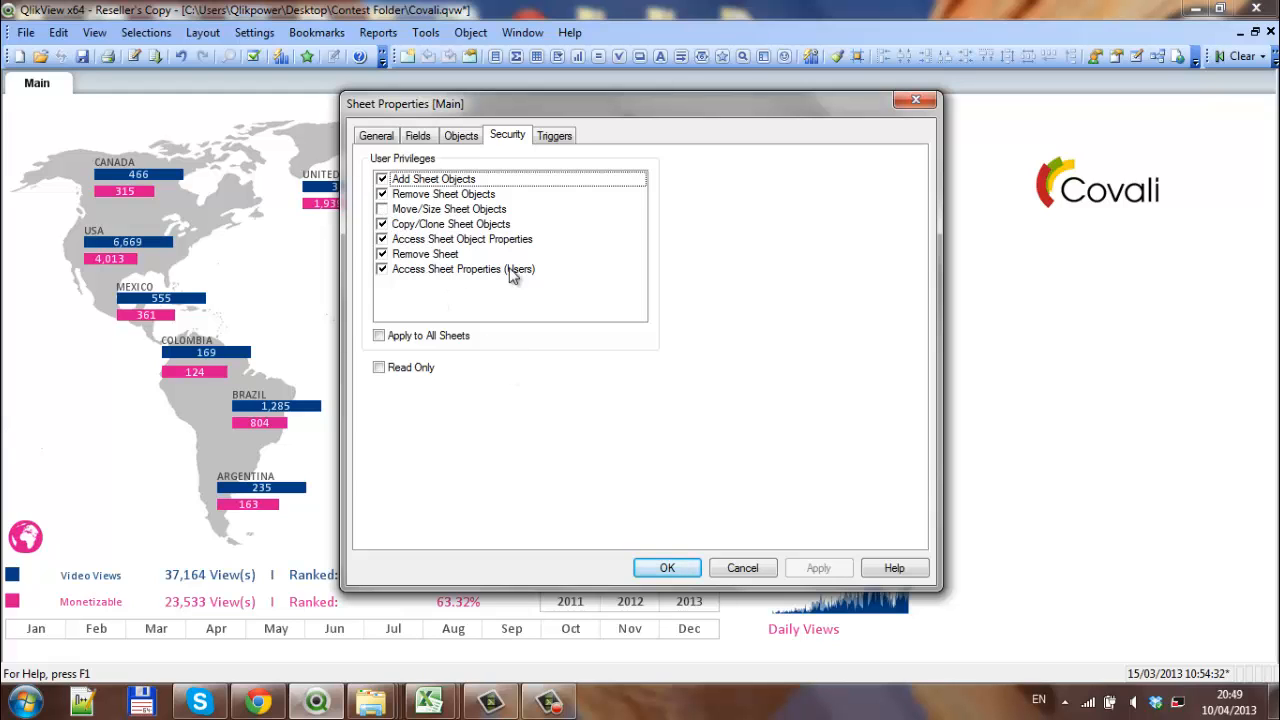
pyautogui.click(668, 568)
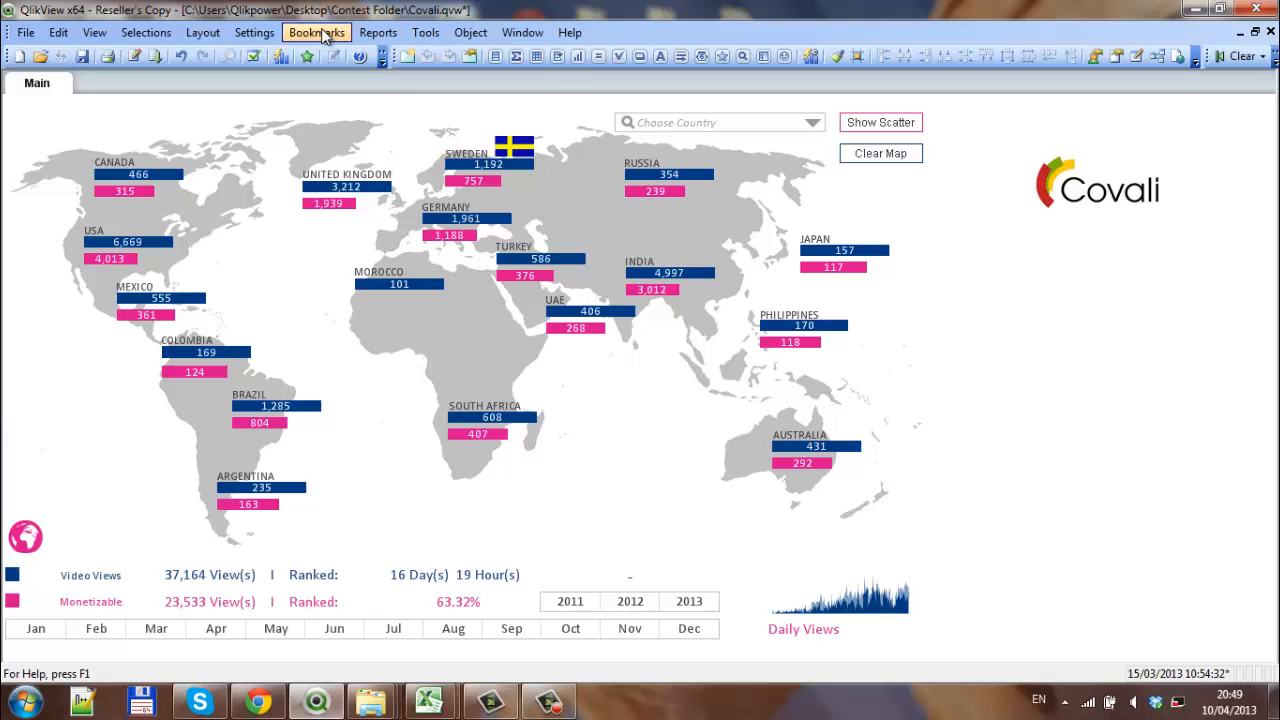
pyautogui.click(250, 32)
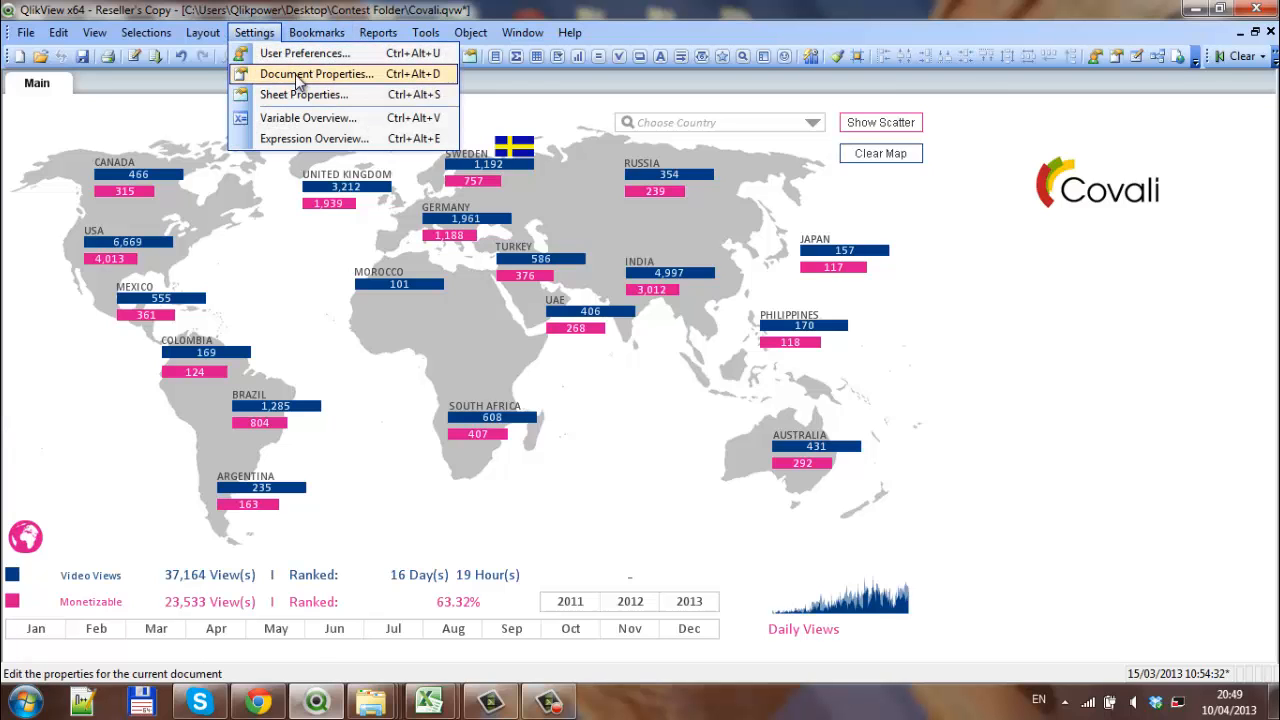
pyautogui.click(316, 72)
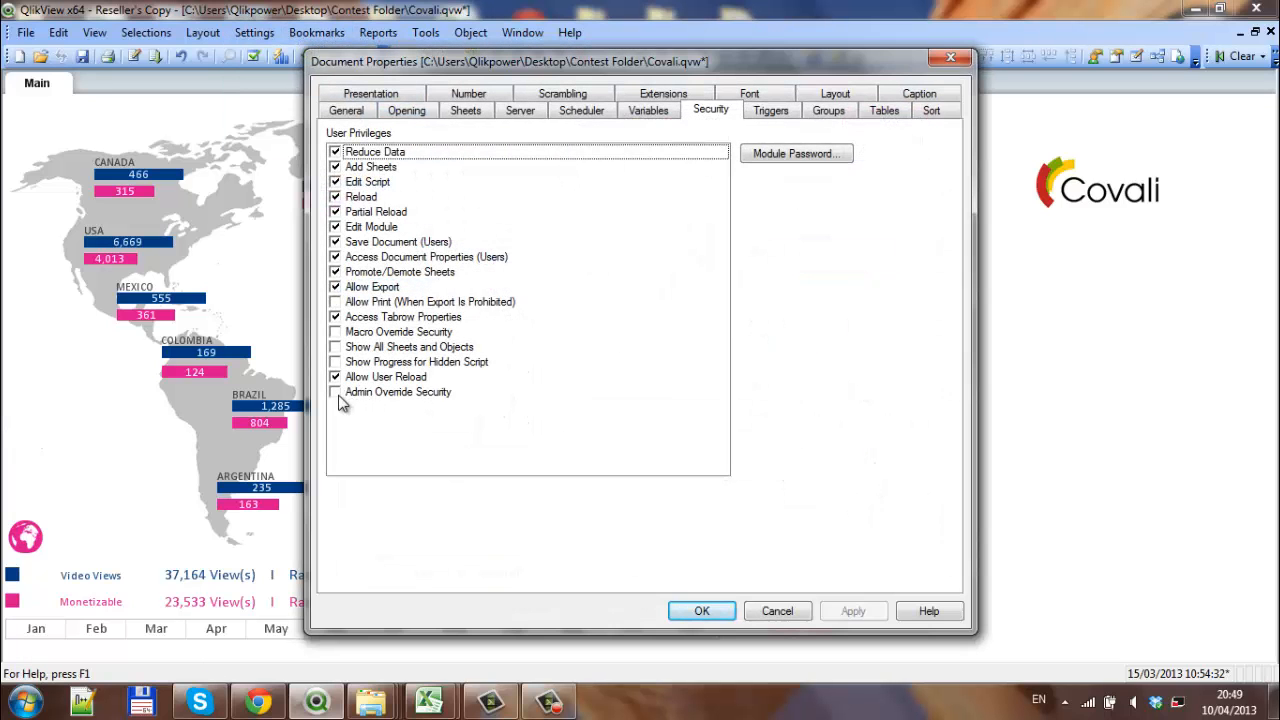
pyautogui.click(336, 392)
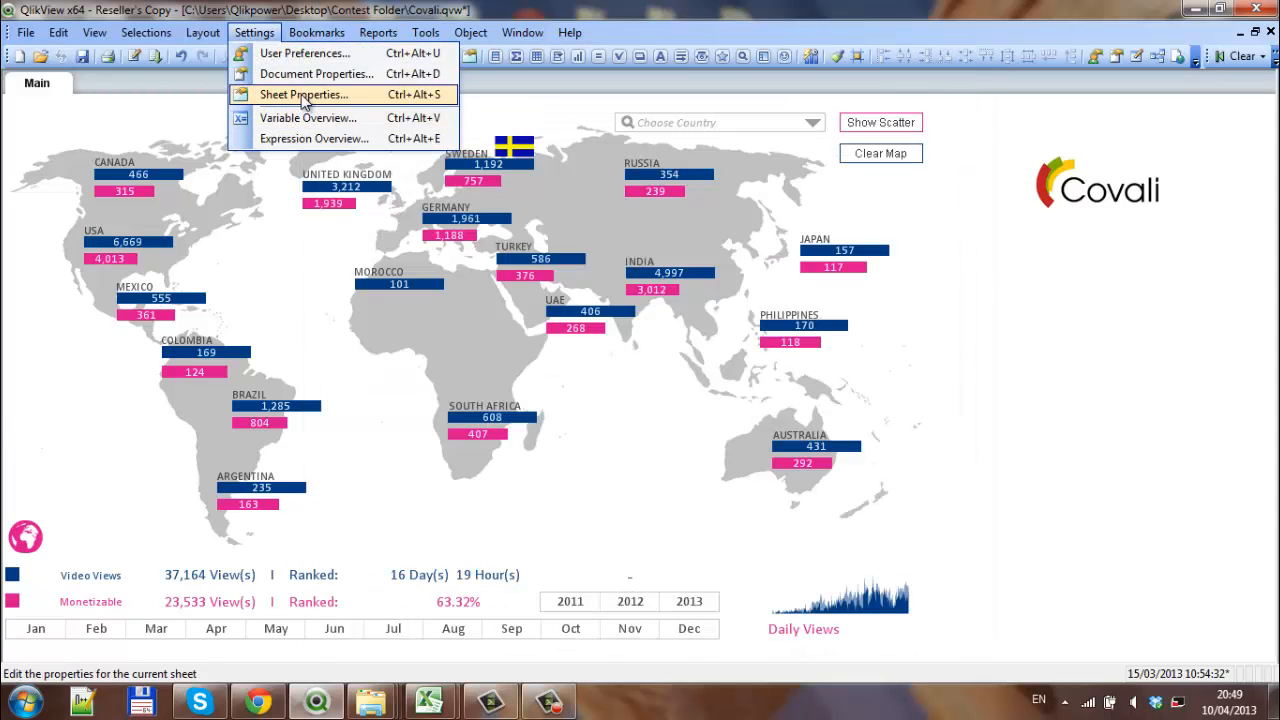
pyautogui.click(312, 94)
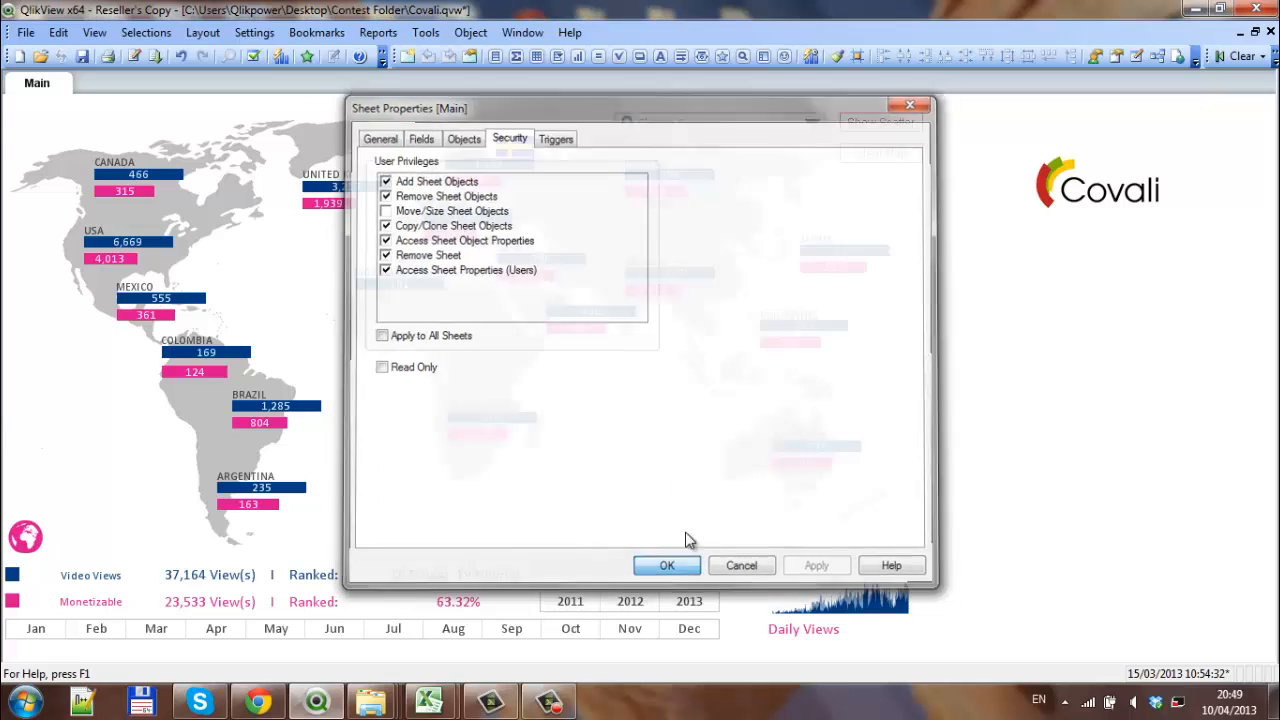
pyautogui.click(666, 564)
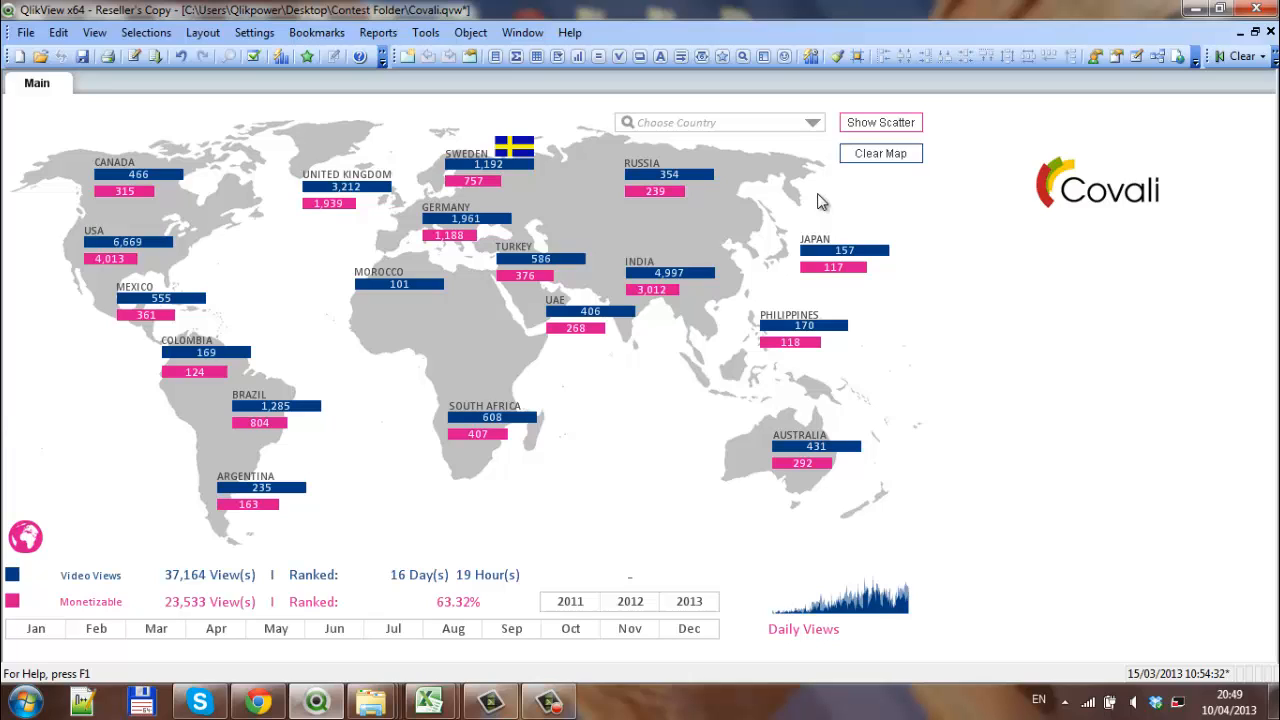
pyautogui.moveTo(816, 352)
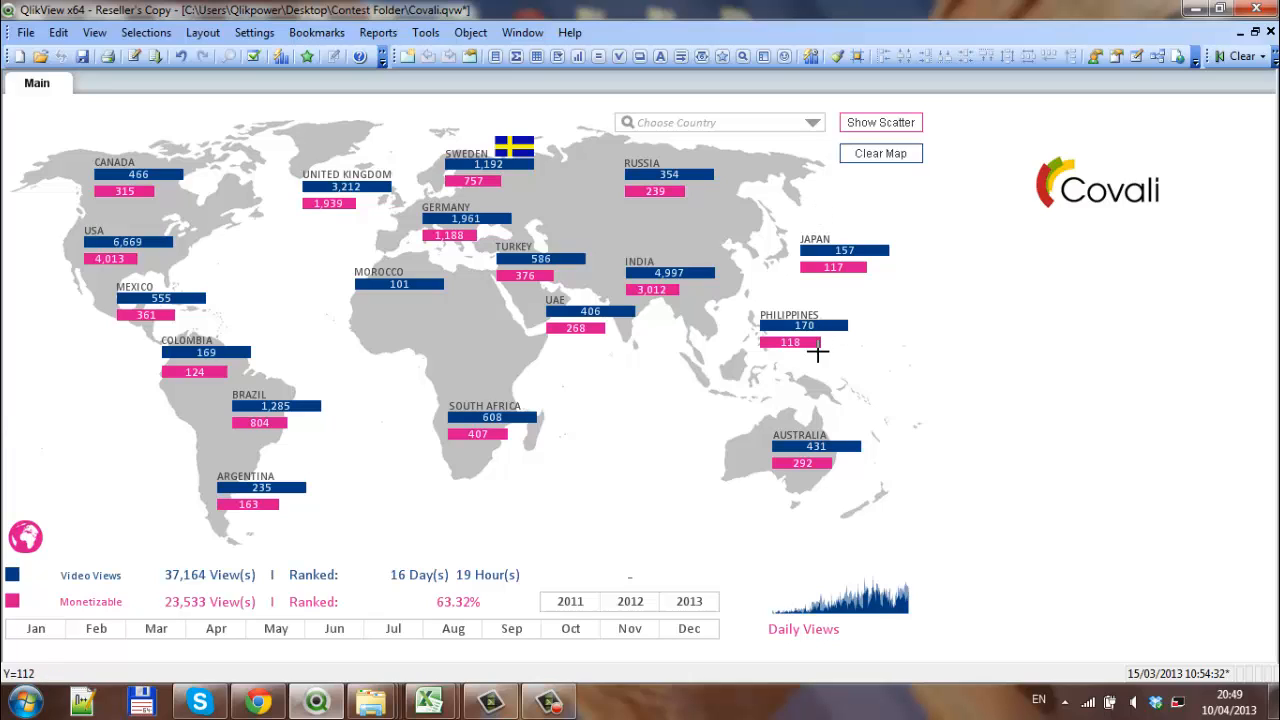
pyautogui.moveTo(834, 444)
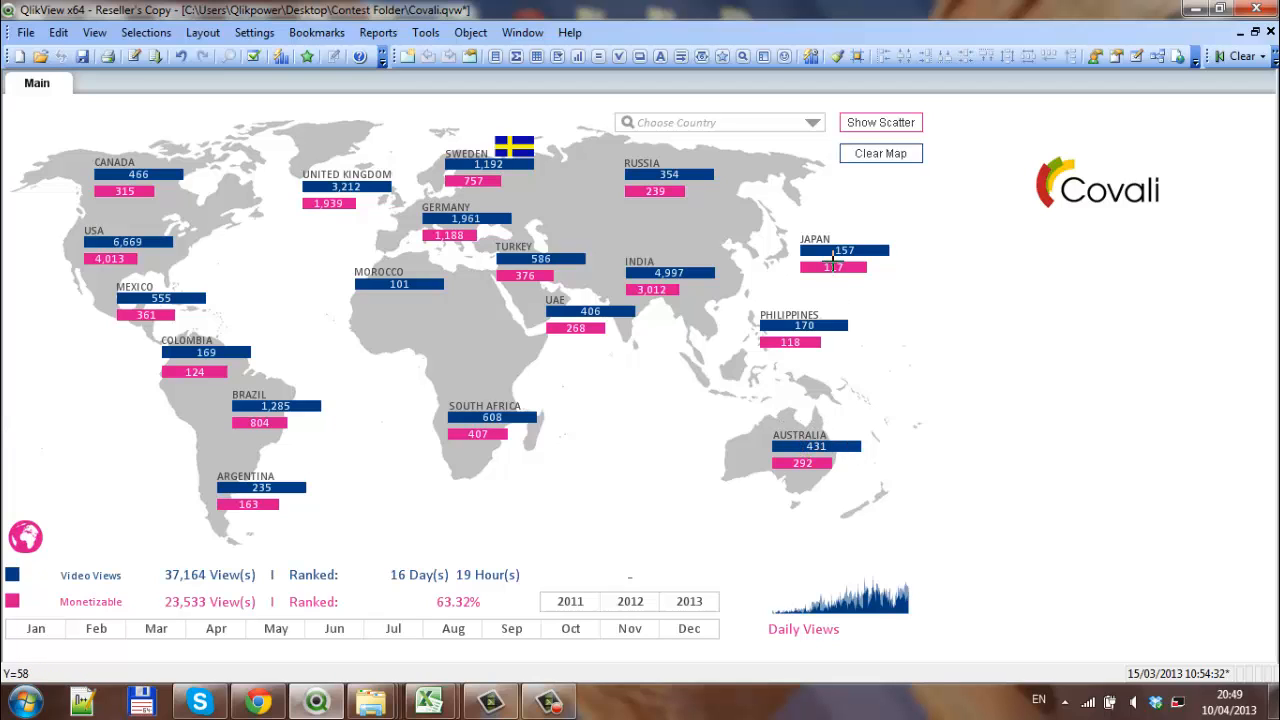
pyautogui.moveTo(864, 250)
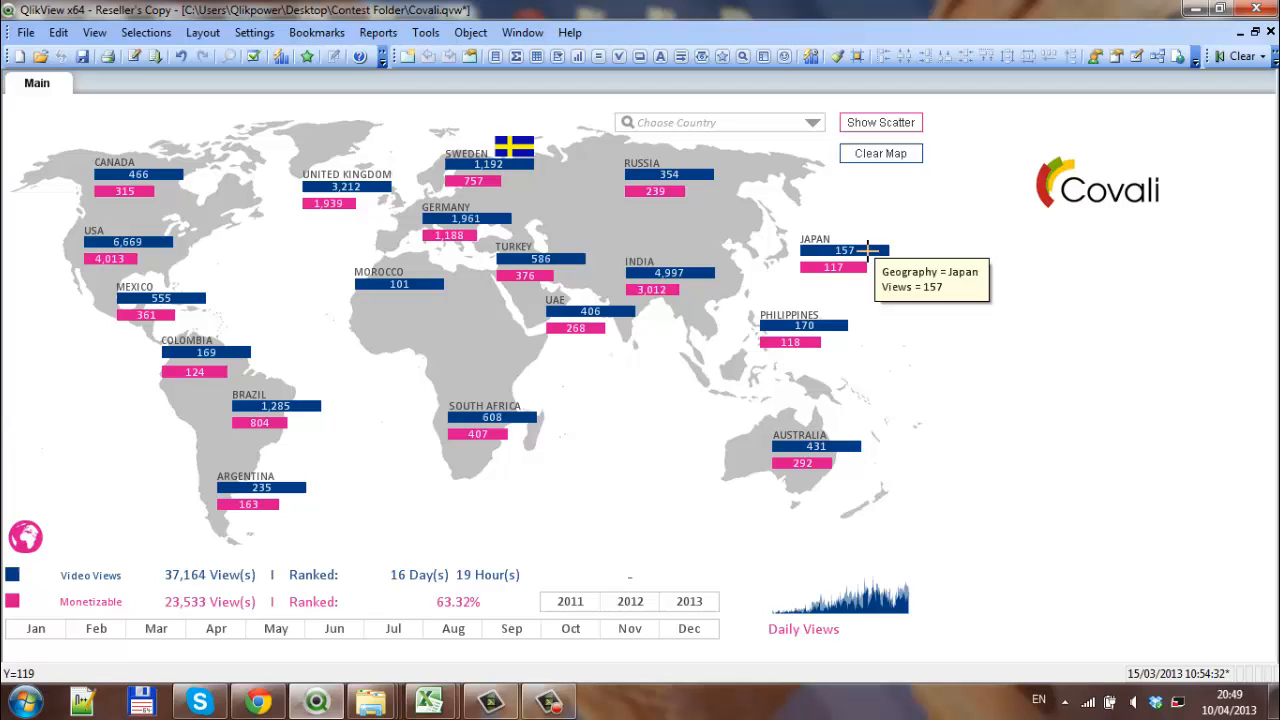